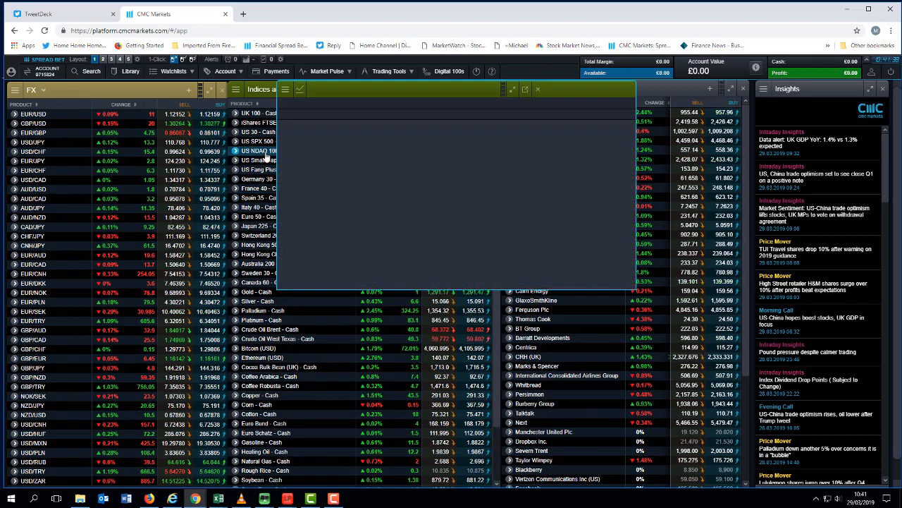
Step: Open the US NDAQ 100 chart and switch it to 1-week candles over a 2-year range
left_click(261, 151)
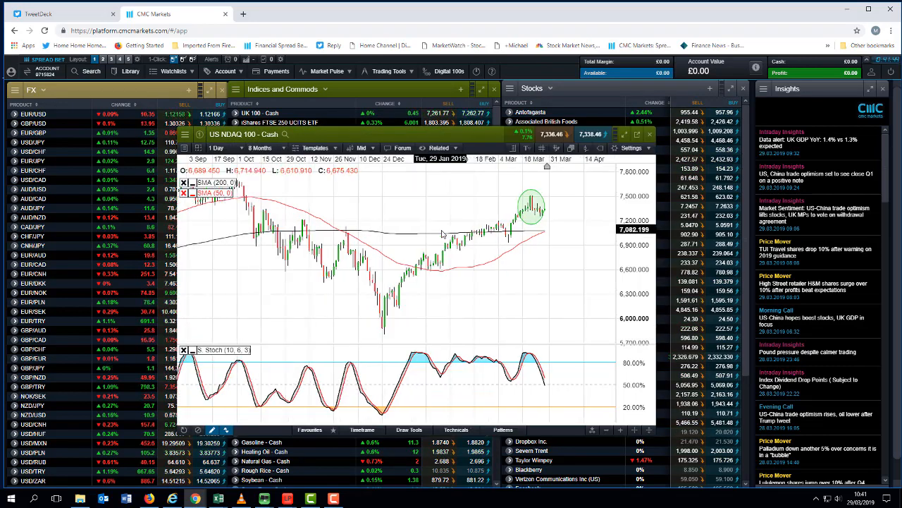
left_click(259, 147)
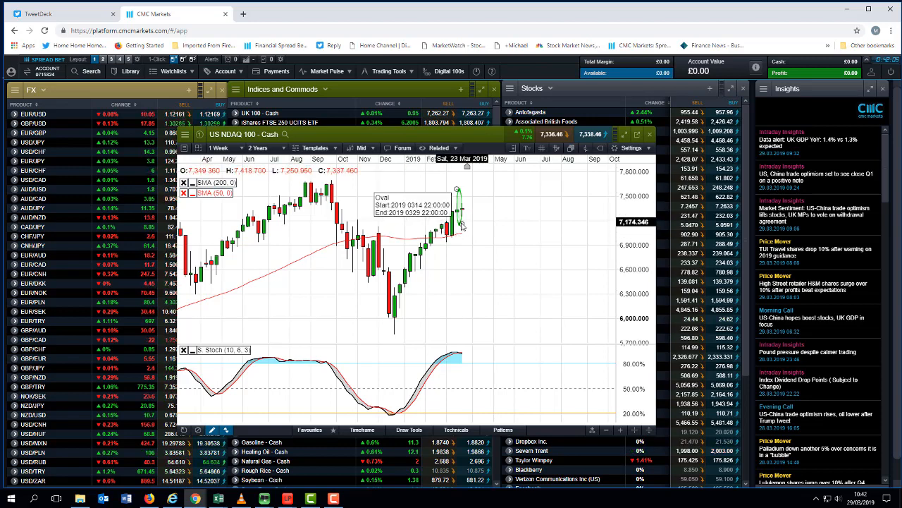
left_click(225, 148)
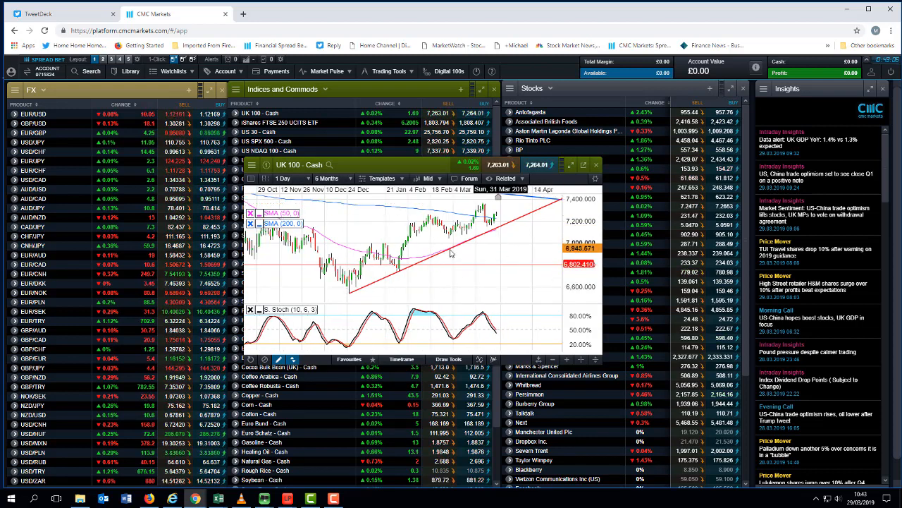
mouse_move(483, 238)
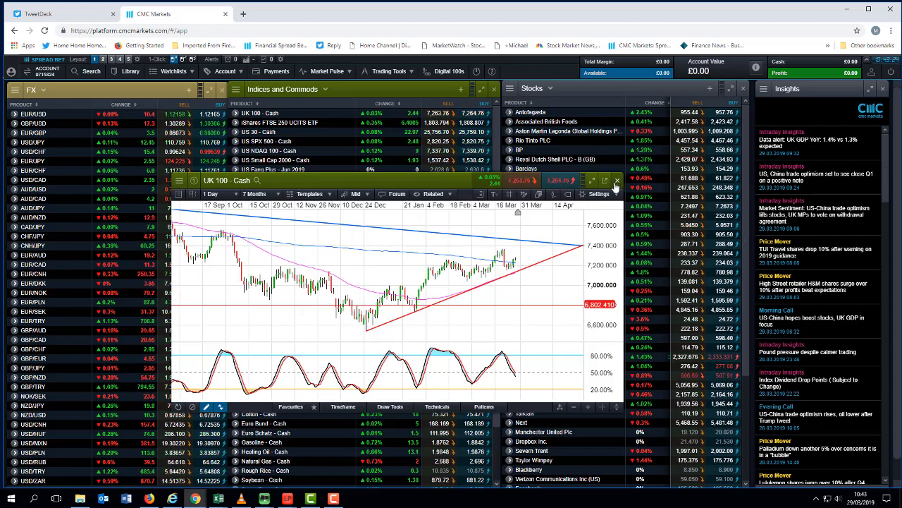
left_click(616, 181)
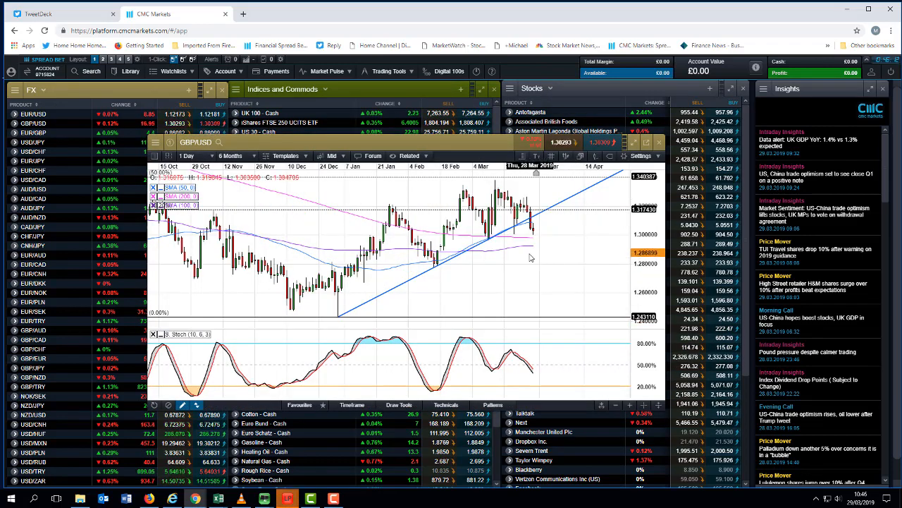
mouse_move(496, 247)
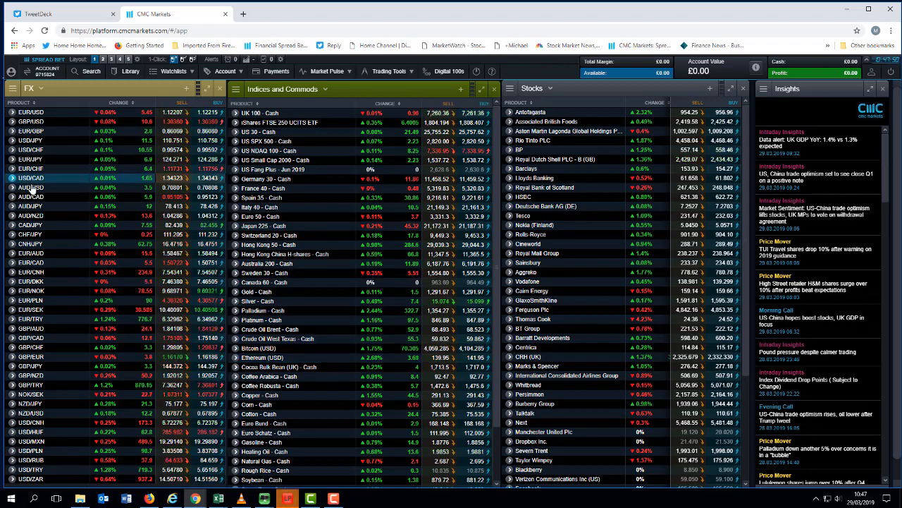
Step: Select AUD/USD in the FX watchlist to show its daily chart
left_click(31, 187)
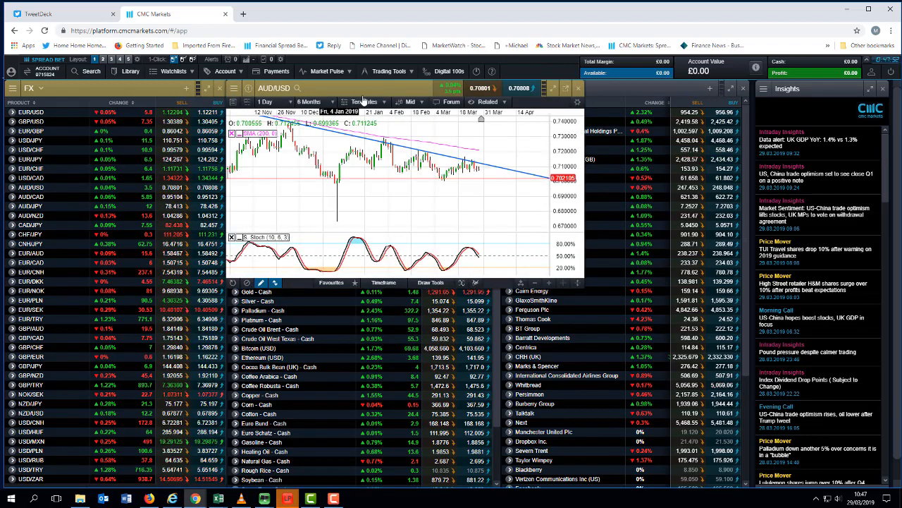